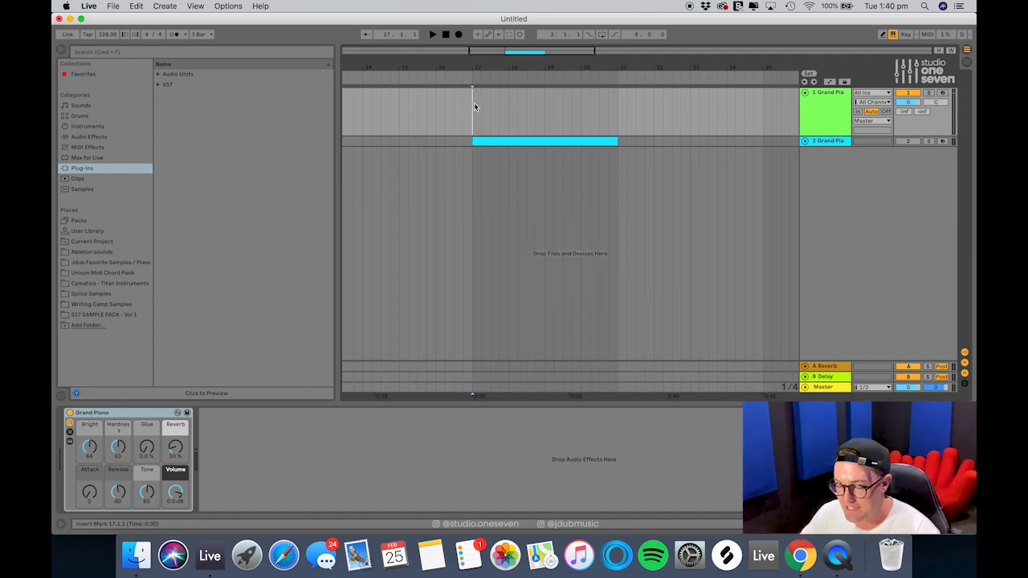
Mark a range of bars on the Grand Piano track and insert an empty MIDI clip there.
left_click_drag(474, 112, 618, 112)
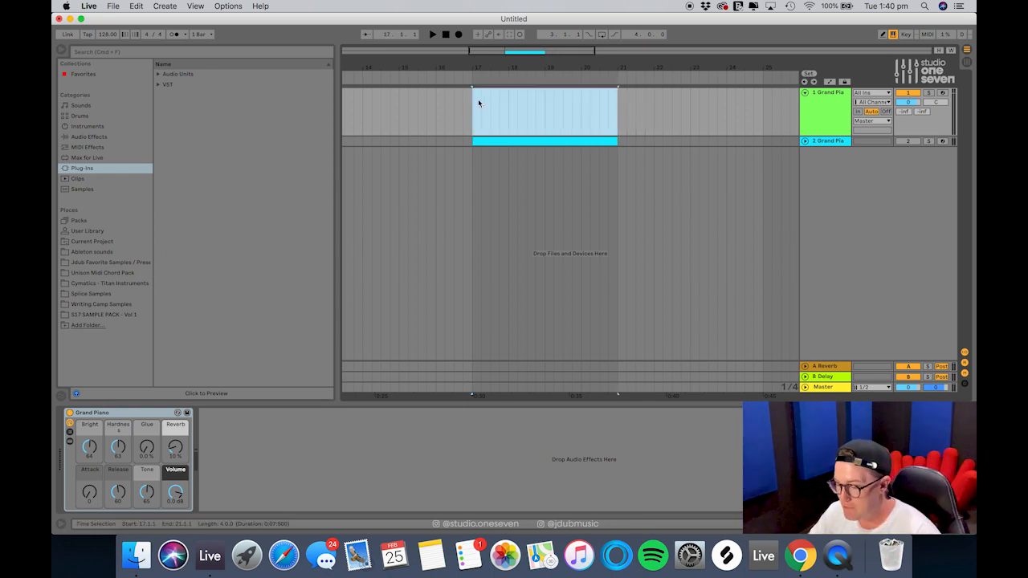
key("cmd+shift+m")
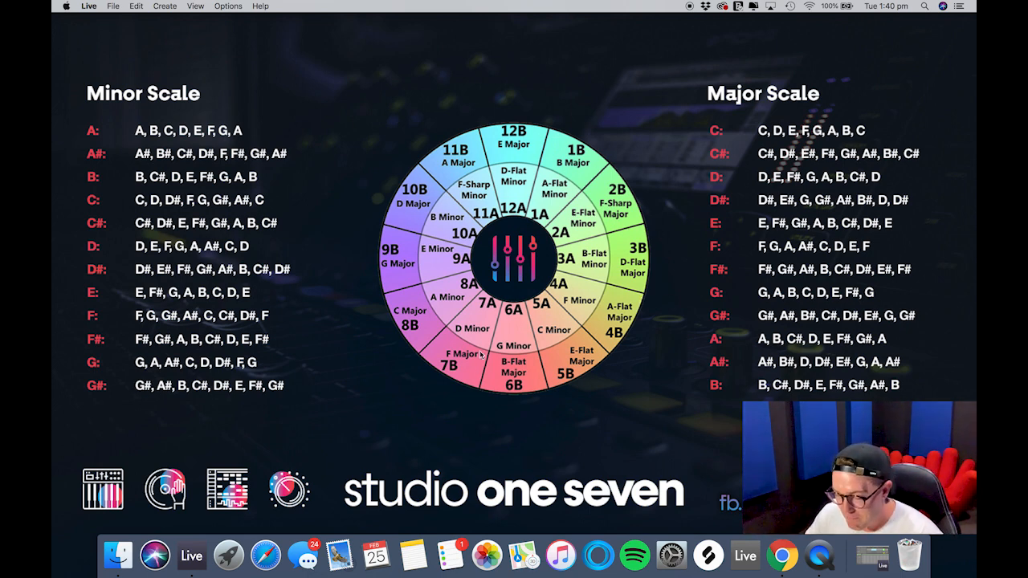
mouse_move(521, 197)
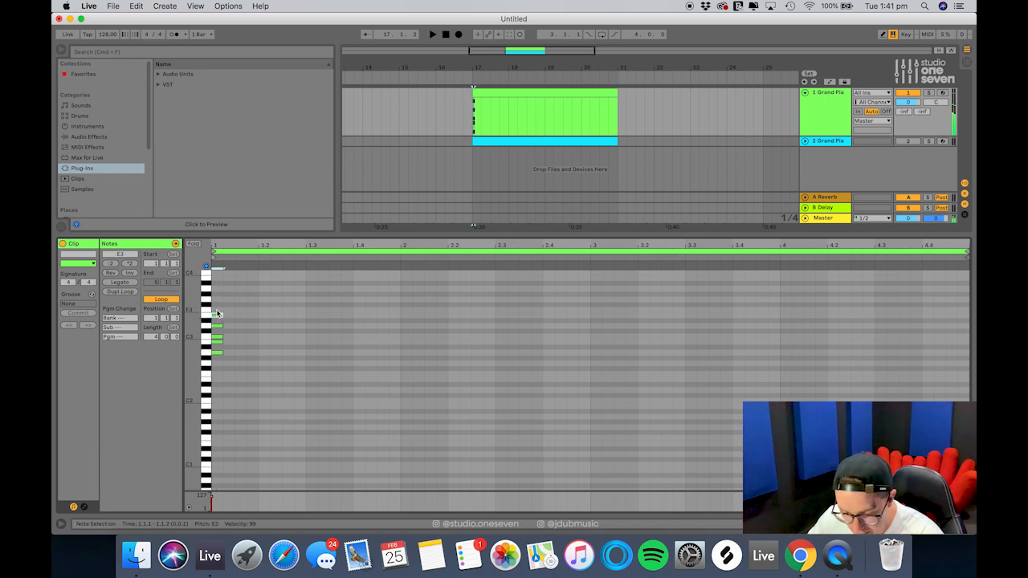
Open the Grand Piano MIDI clip in the piano roll with the stacked scale notes.
left_click(217, 297)
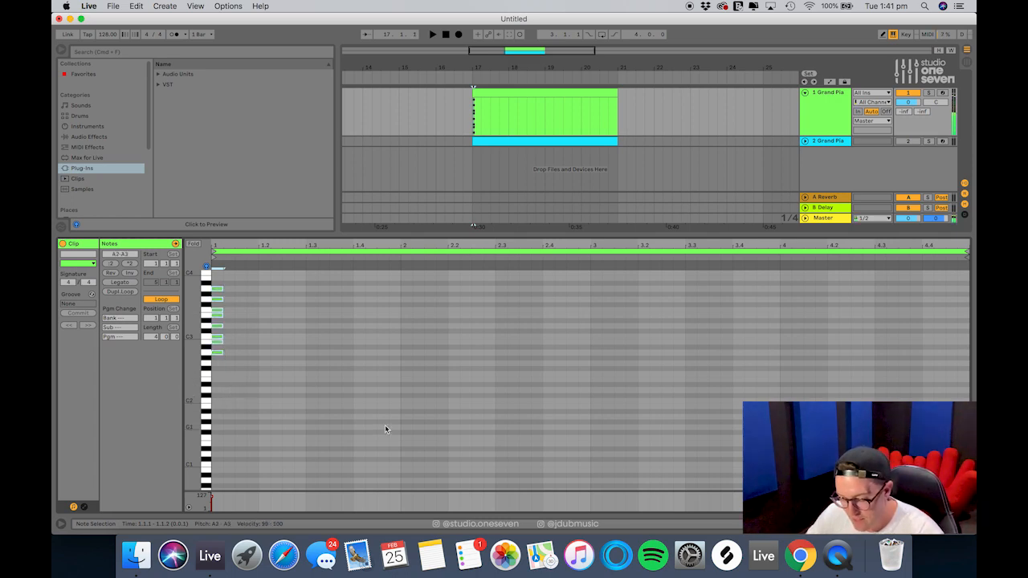
Paste the scale note column and place a note after it in the folded piano roll.
key("cmd+v")
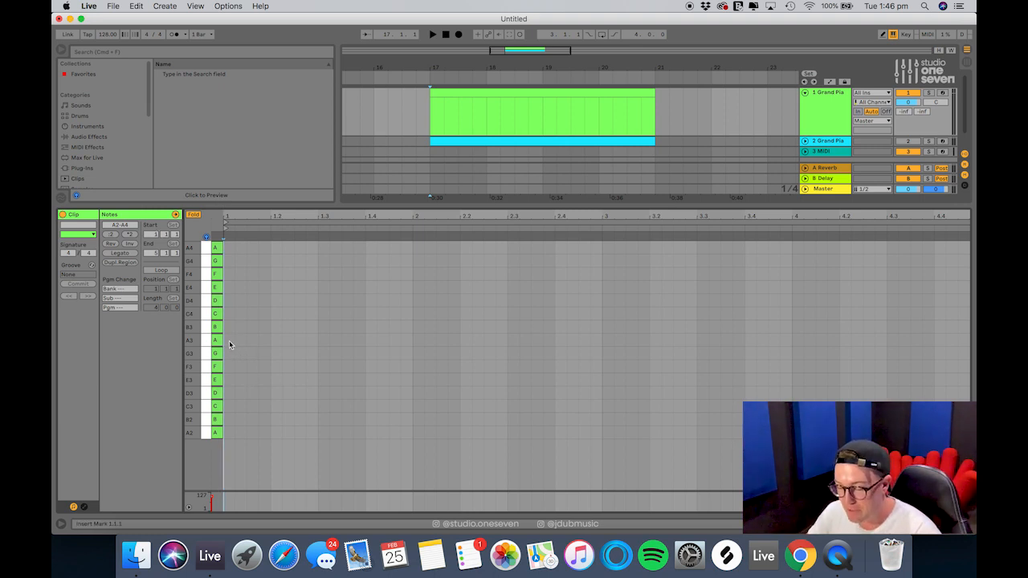
left_click(228, 340)
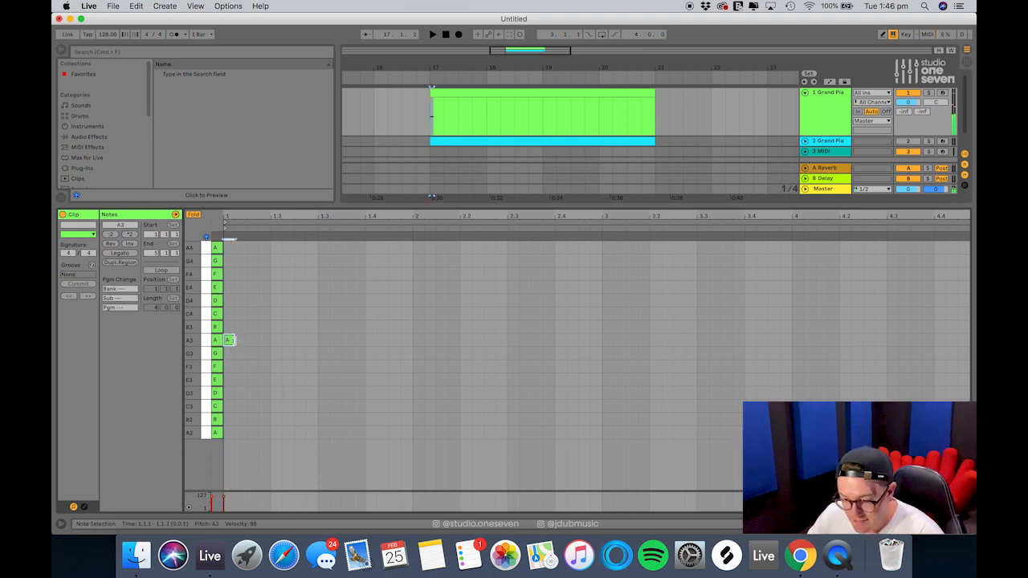